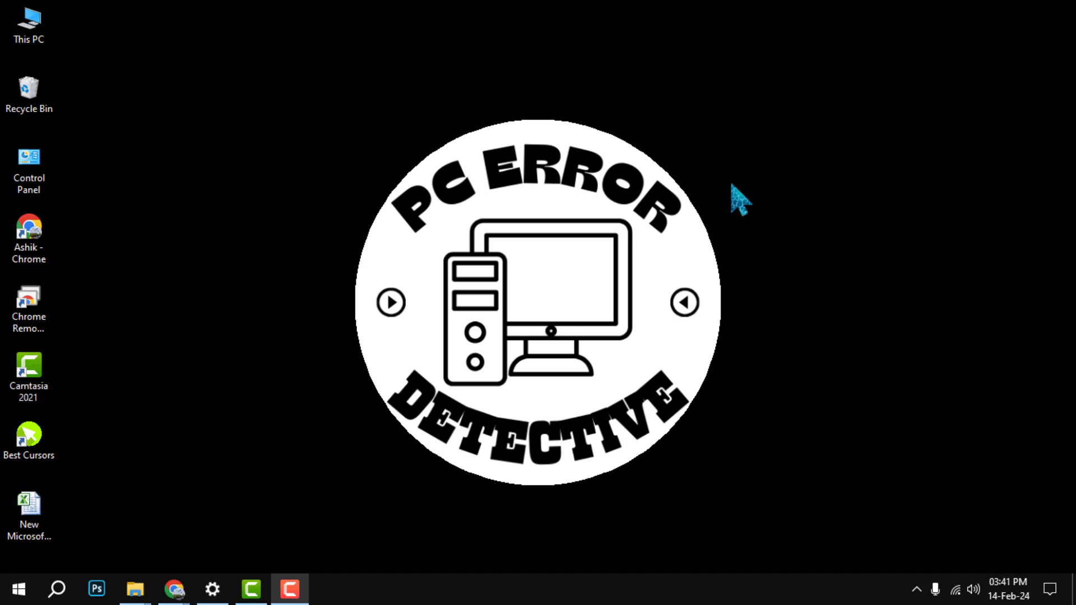
Bring up Select Data Source from the second column series' context menu
left_click(326, 589)
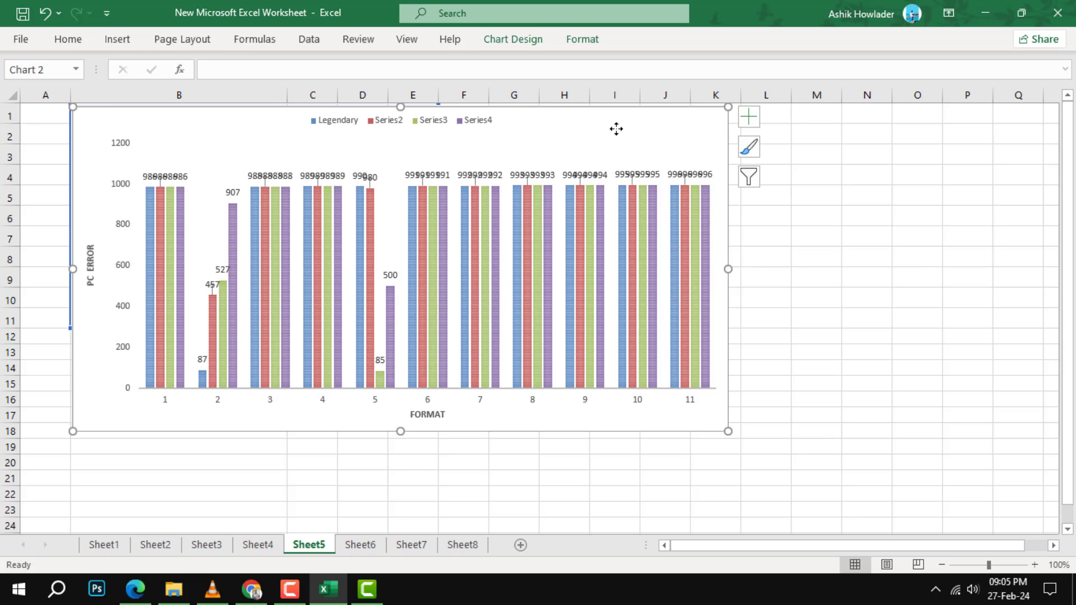
mouse_move(595, 143)
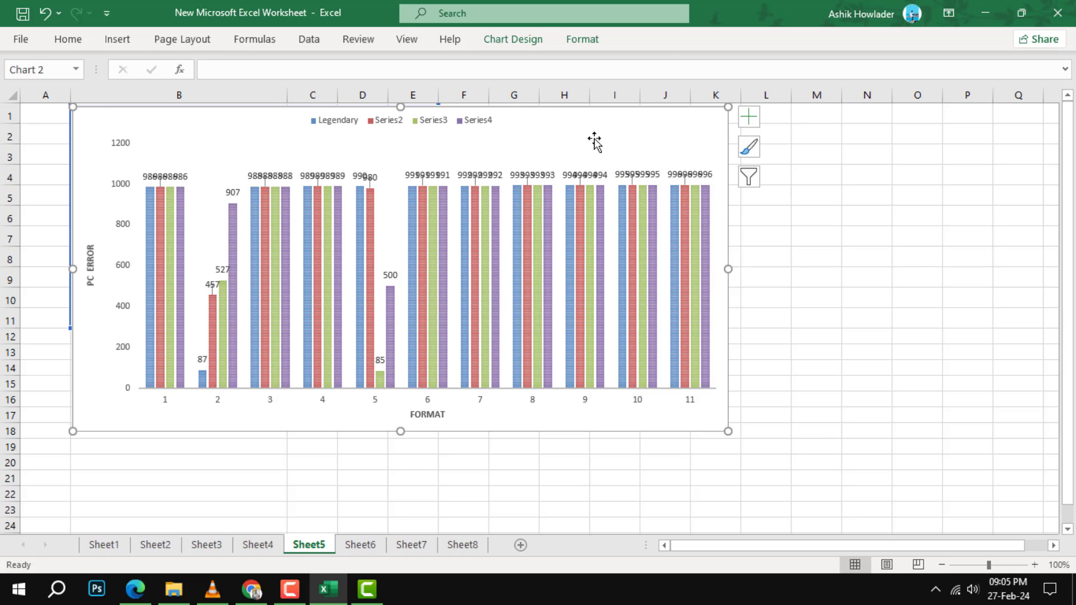
mouse_move(402, 245)
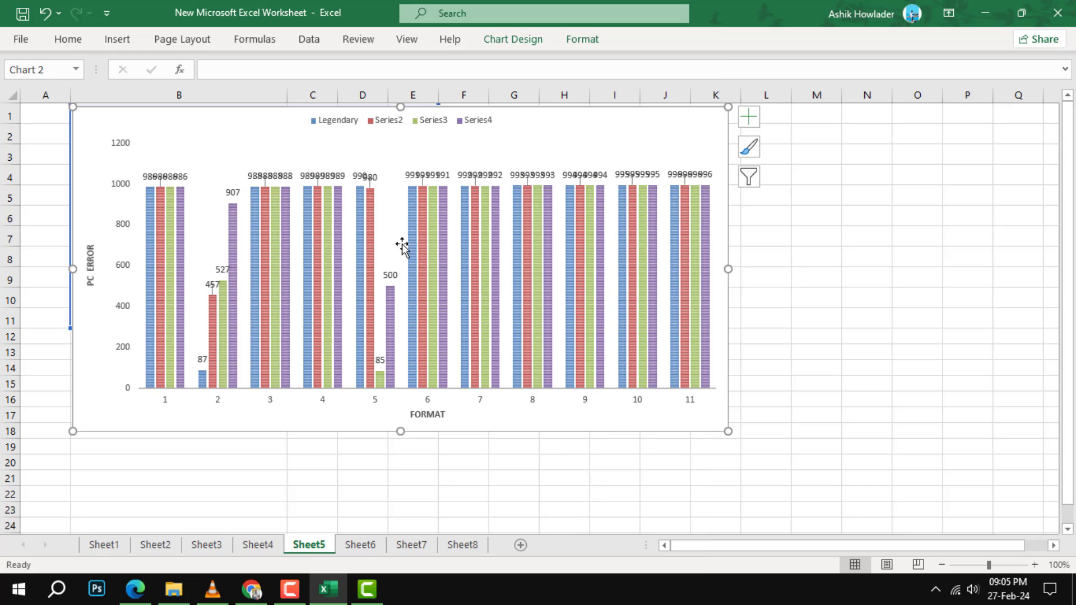
right_click(366, 301)
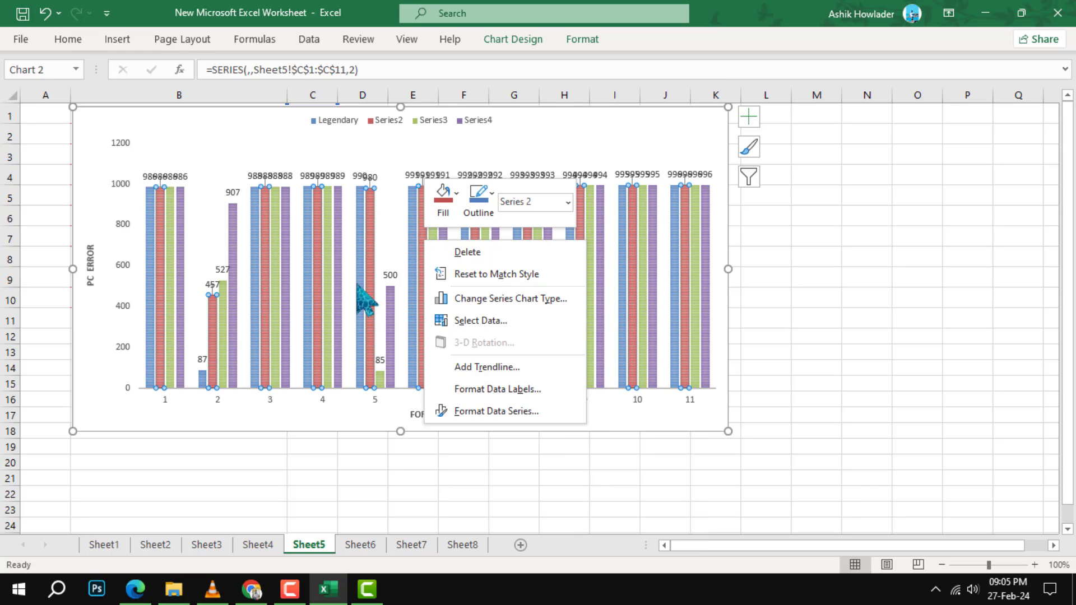
mouse_move(480, 320)
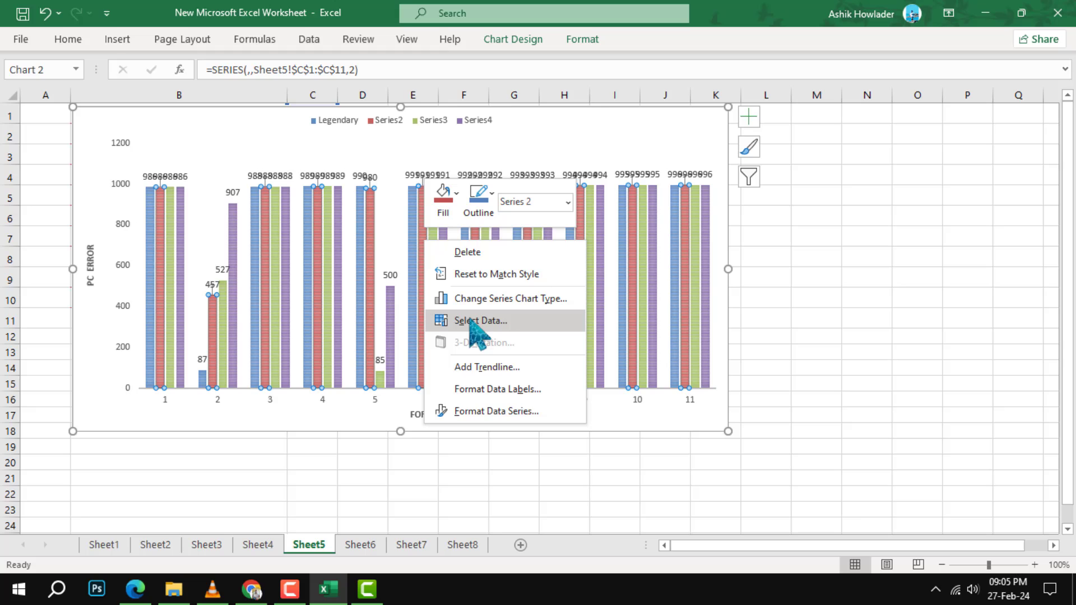
left_click(481, 320)
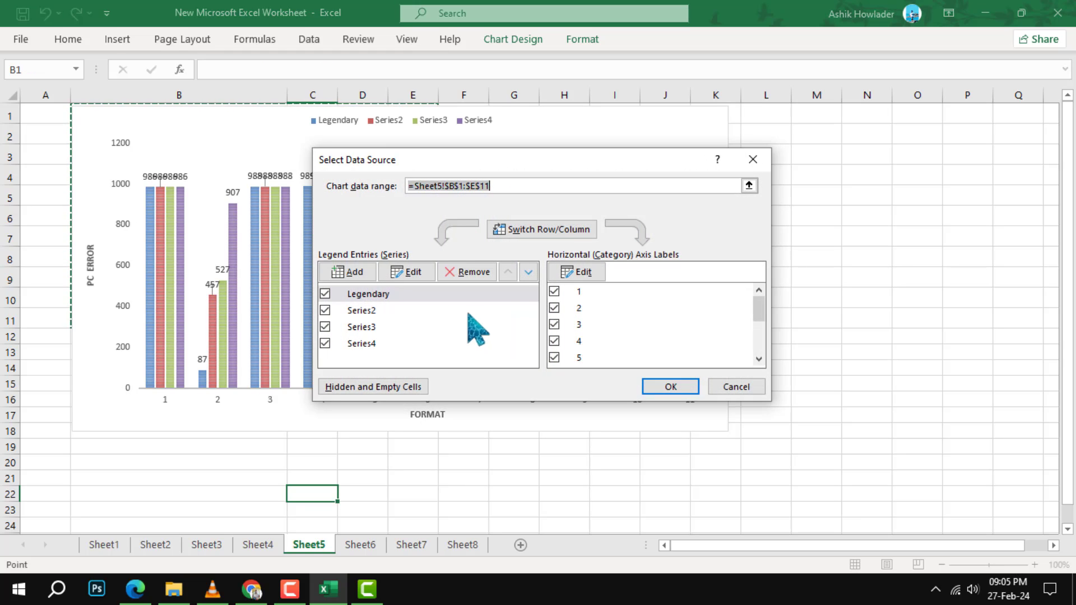
mouse_move(388, 333)
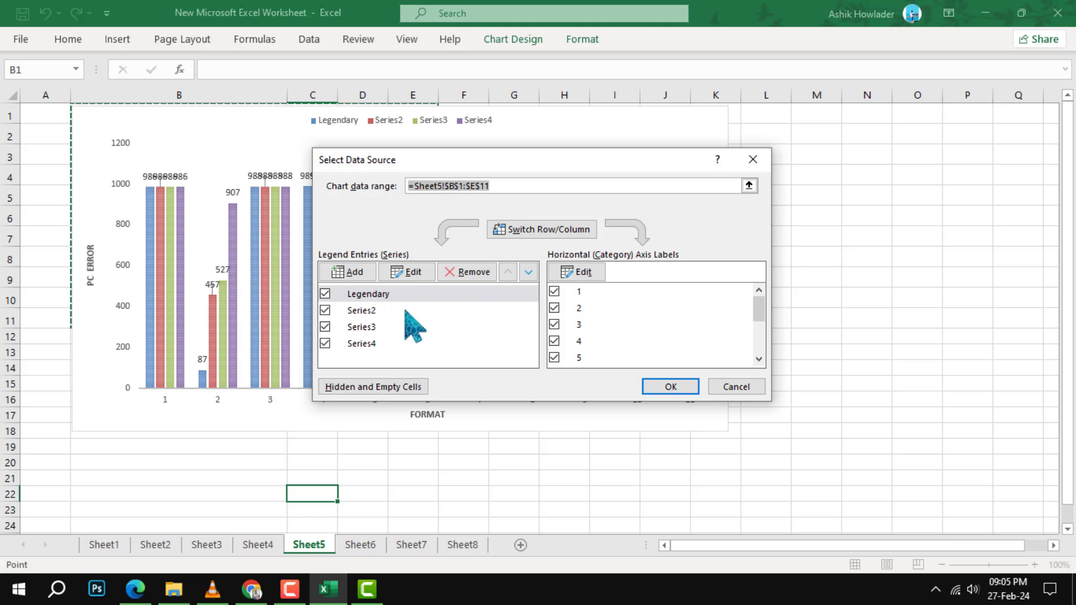
Select Series2 under Legend Entries and start editing its name and values
left_click(362, 344)
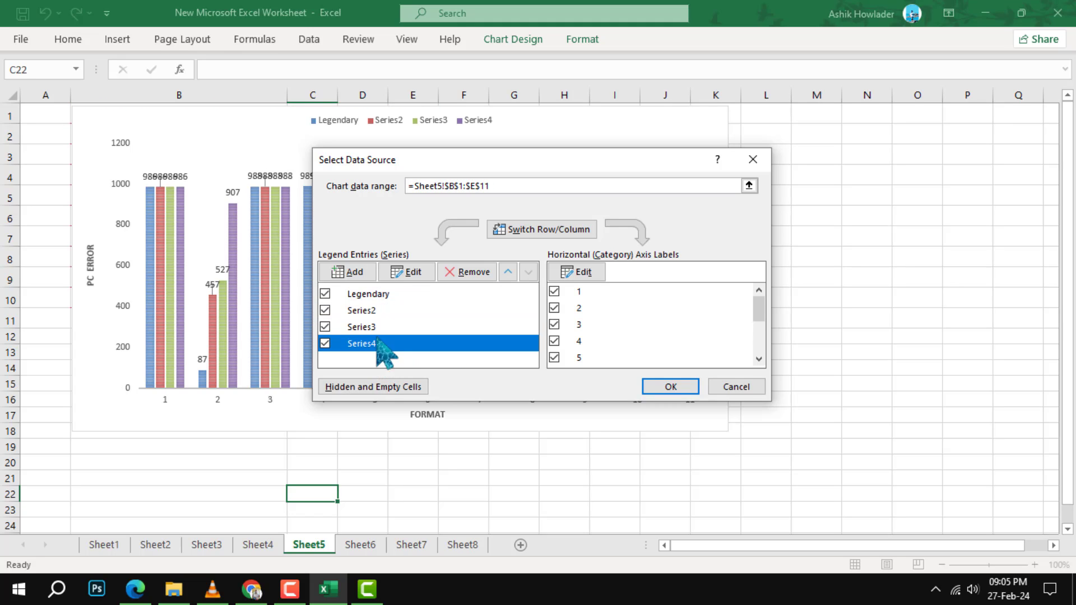
mouse_move(408, 357)
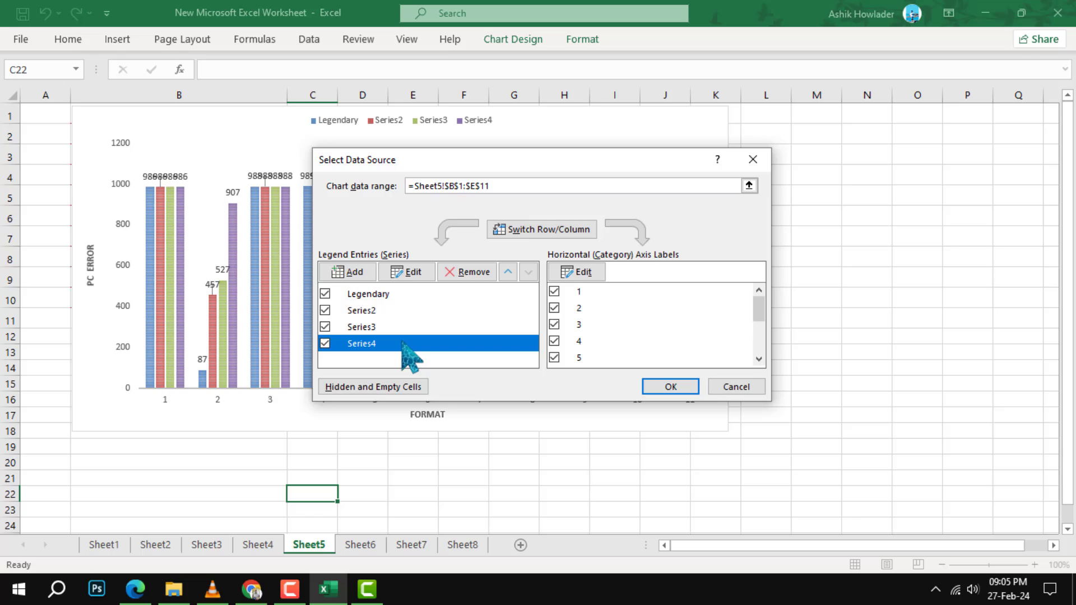
mouse_move(395, 326)
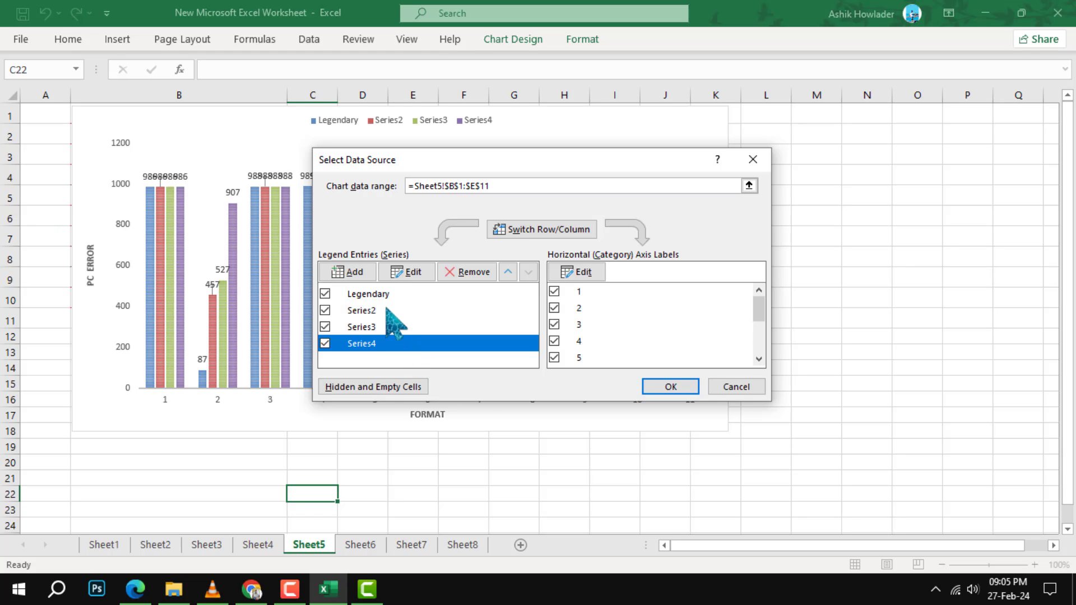
left_click(362, 311)
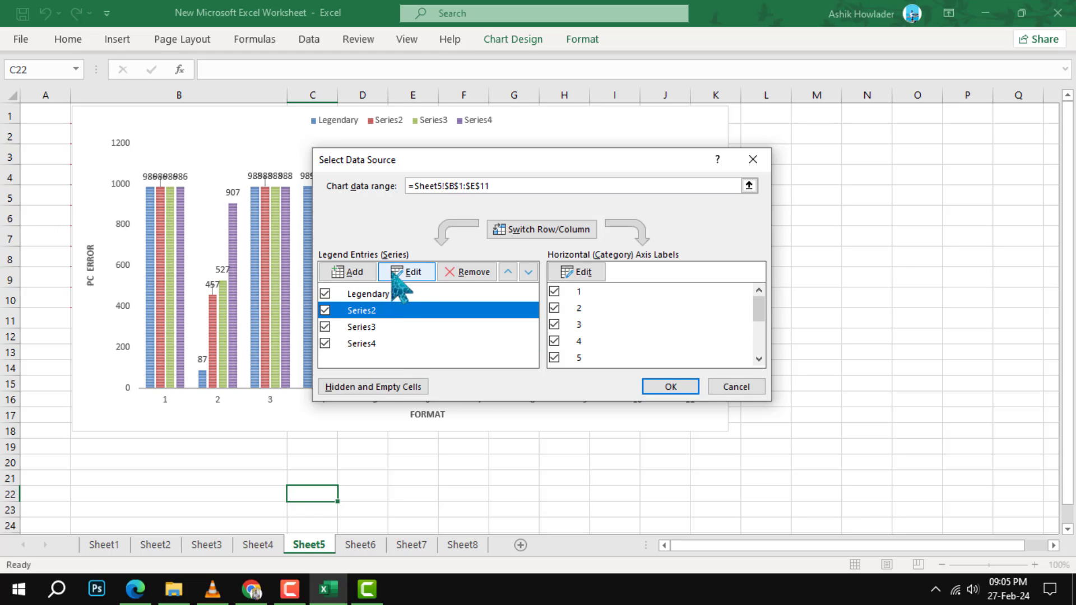
left_click(406, 272)
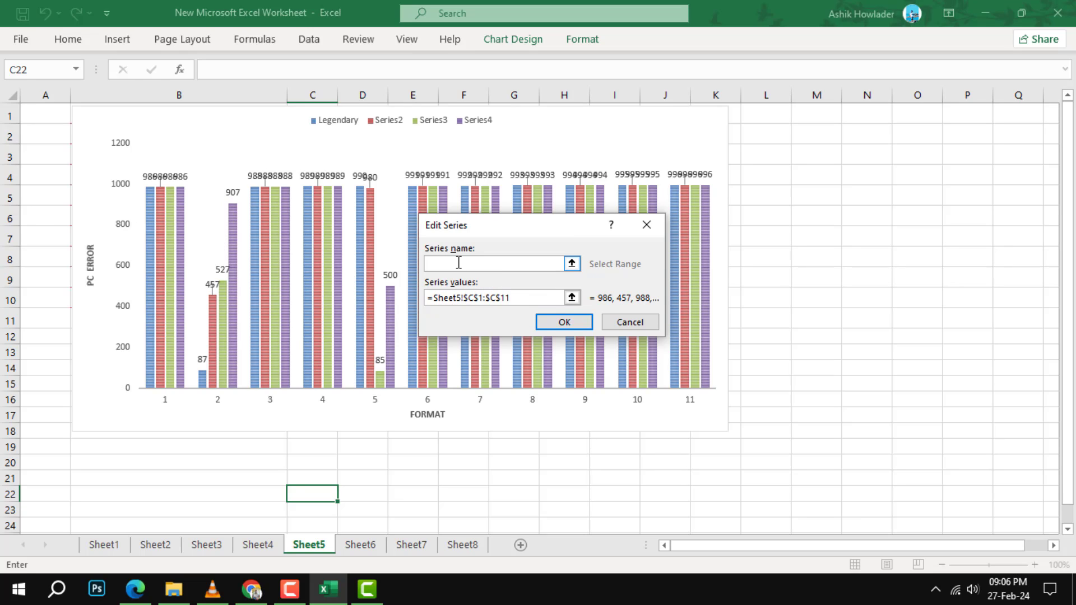
Enter 'Renevue' as the name for Series2 and confirm it
type("R")
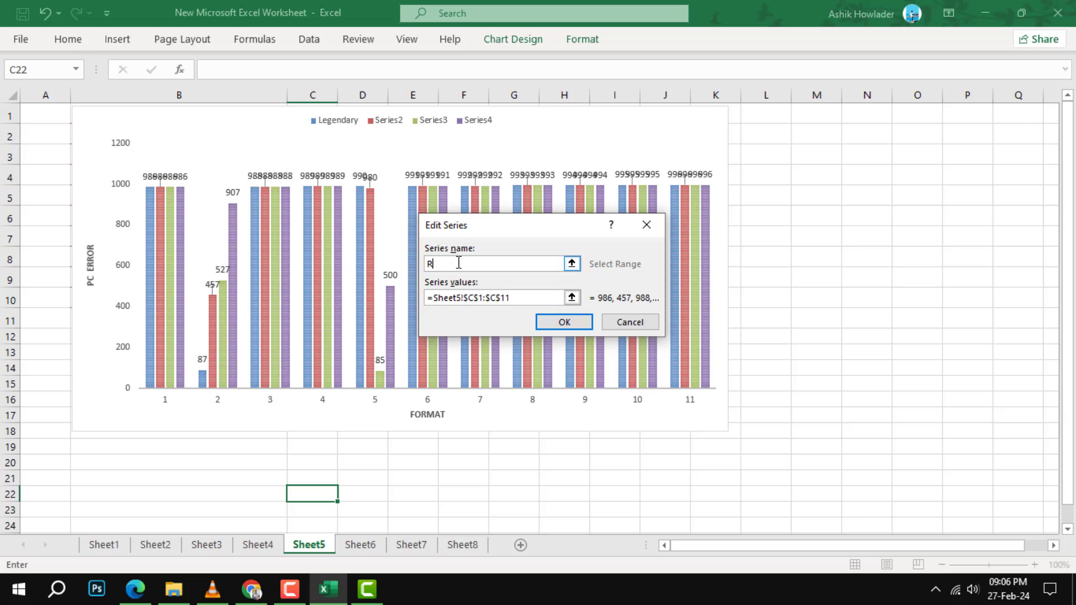
type("e")
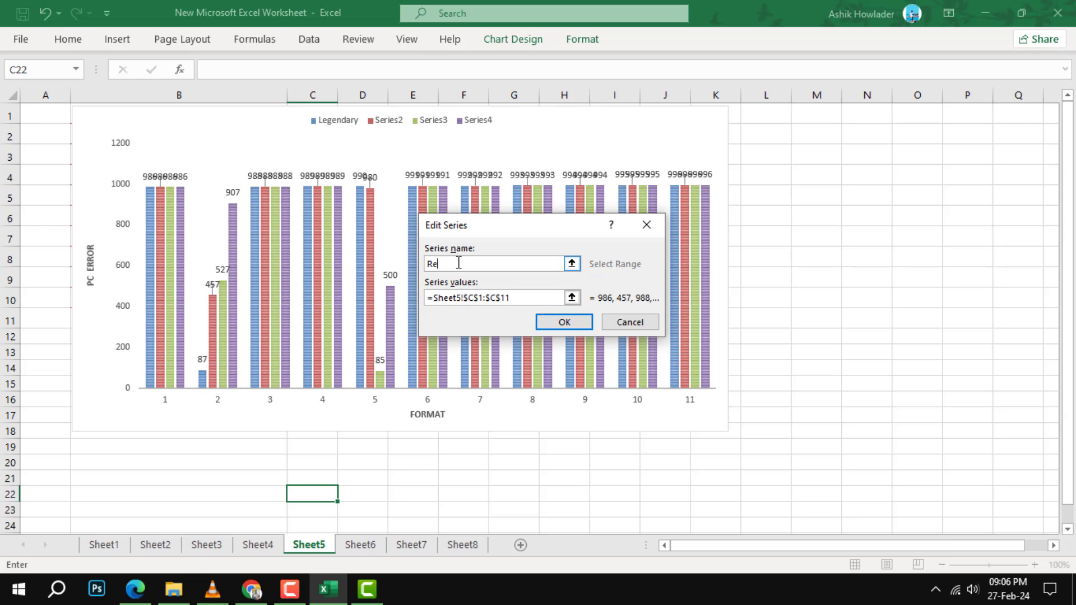
type("nevue")
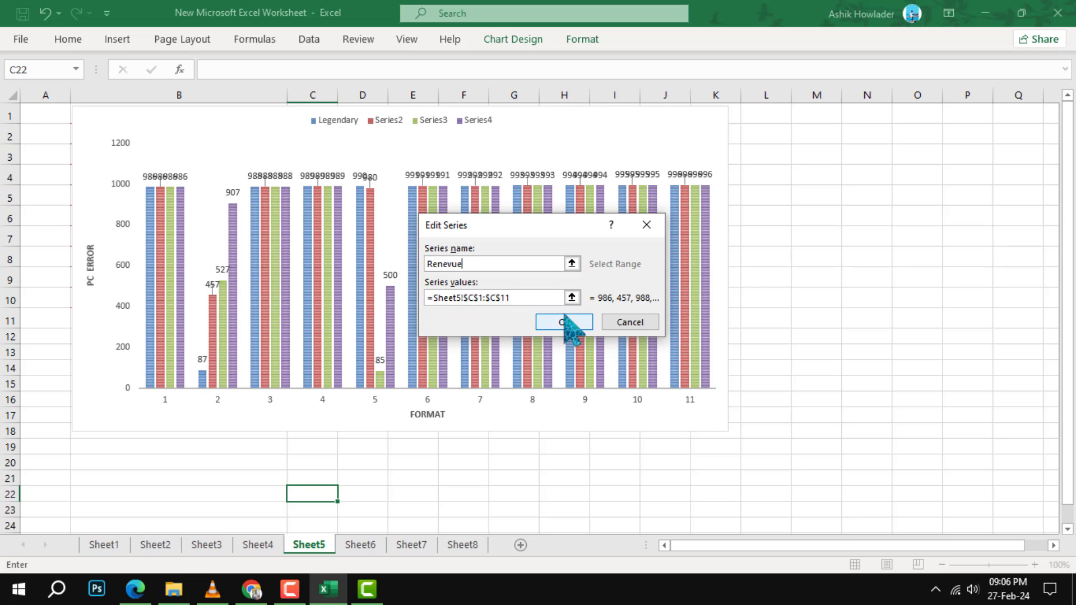
left_click(562, 322)
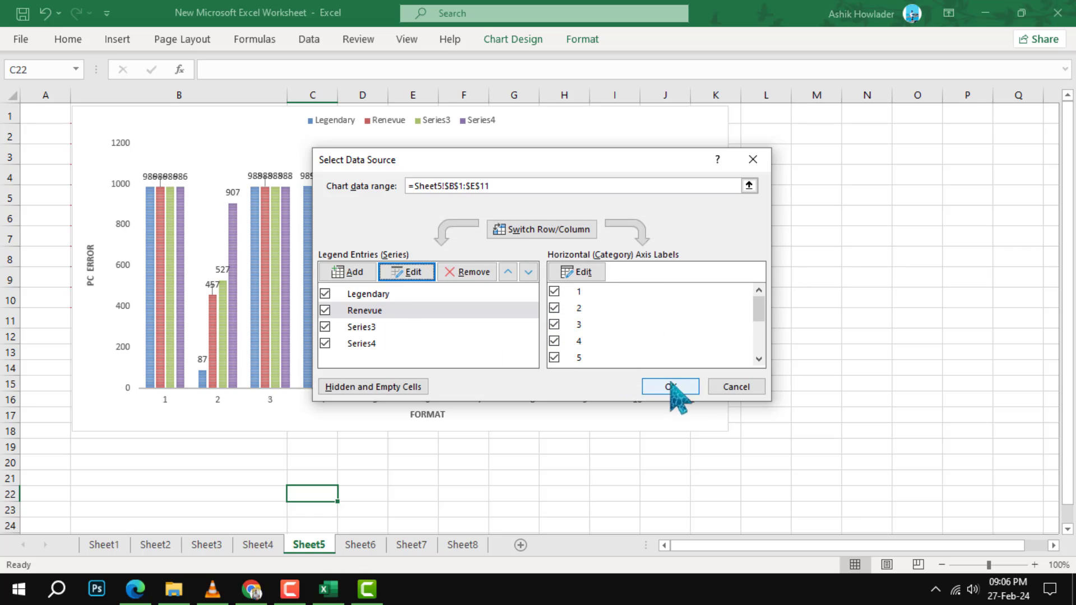
Apply the data source changes so the legend reads Legendary, Renevue, Series3, Series4
left_click(669, 387)
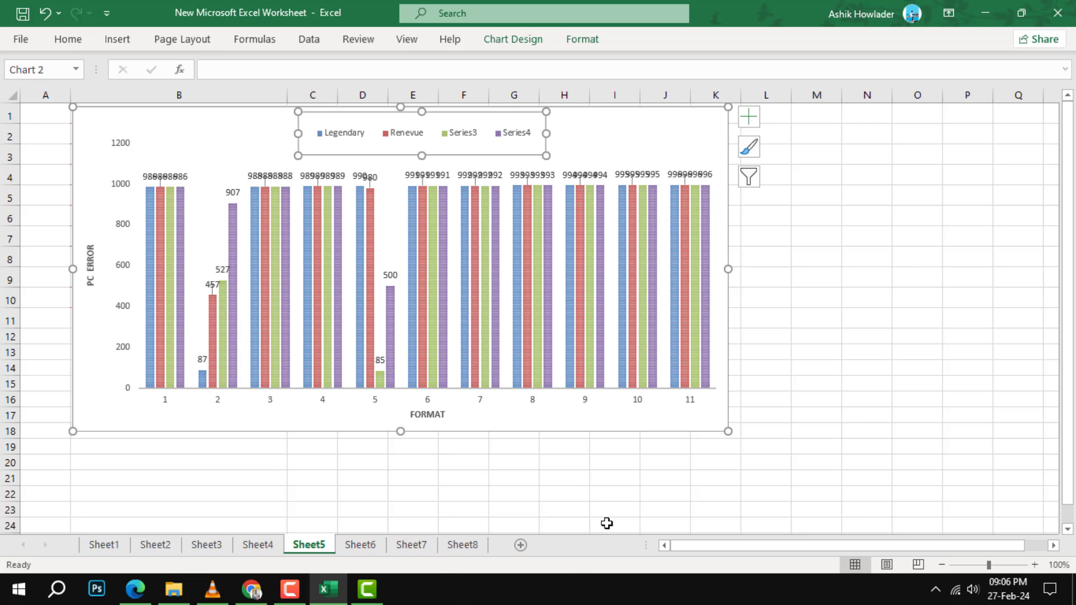
left_click(613, 525)
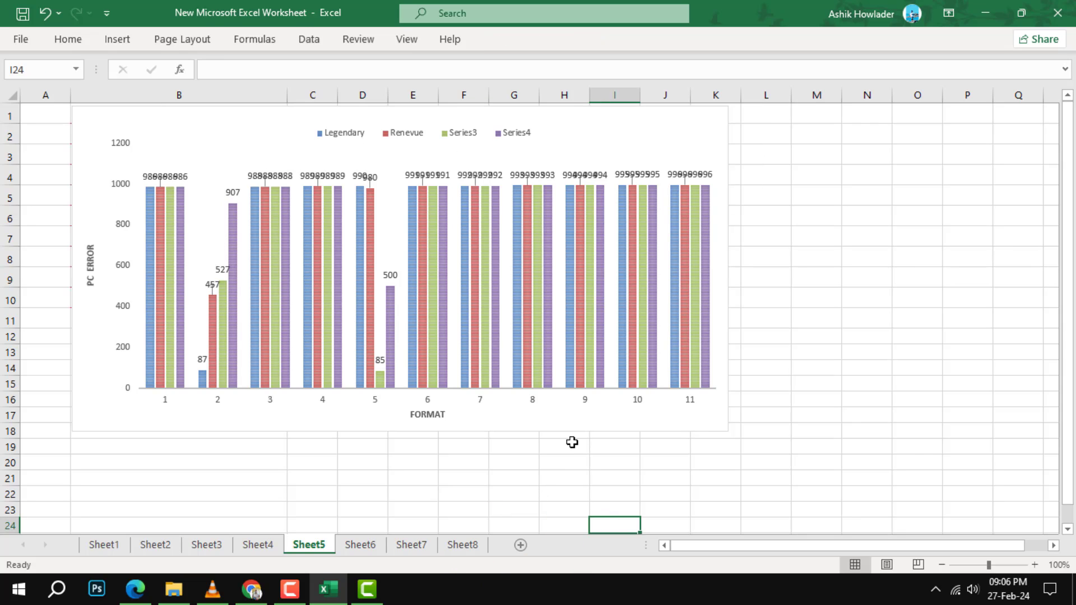